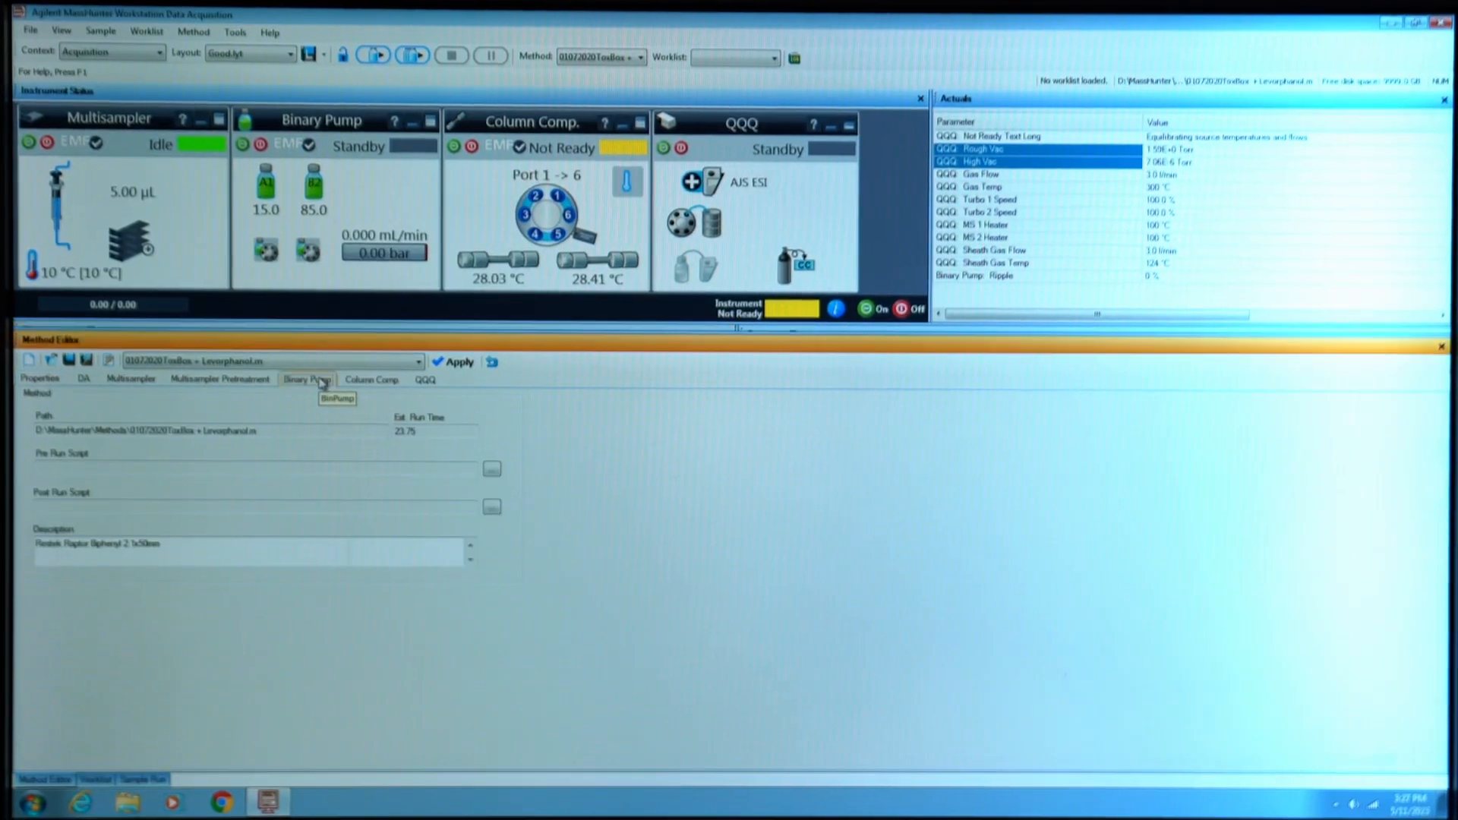
Step: Show the method's Binary Pump tab with its six-event gradient timetable
left_click(307, 380)
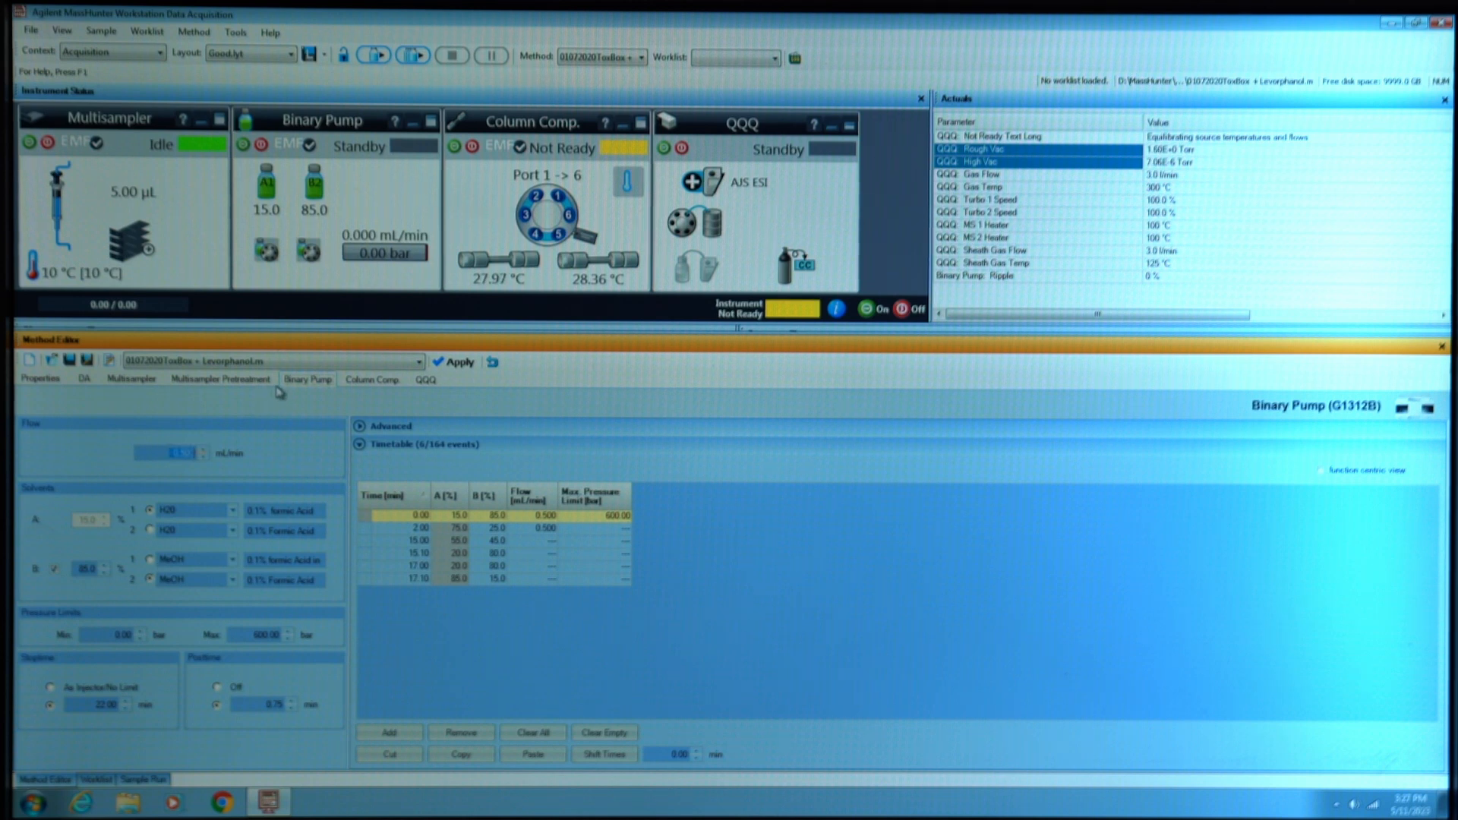
Step: Enter 4.000 mL/min as the binary pump flow and confirm it
type("4.000")
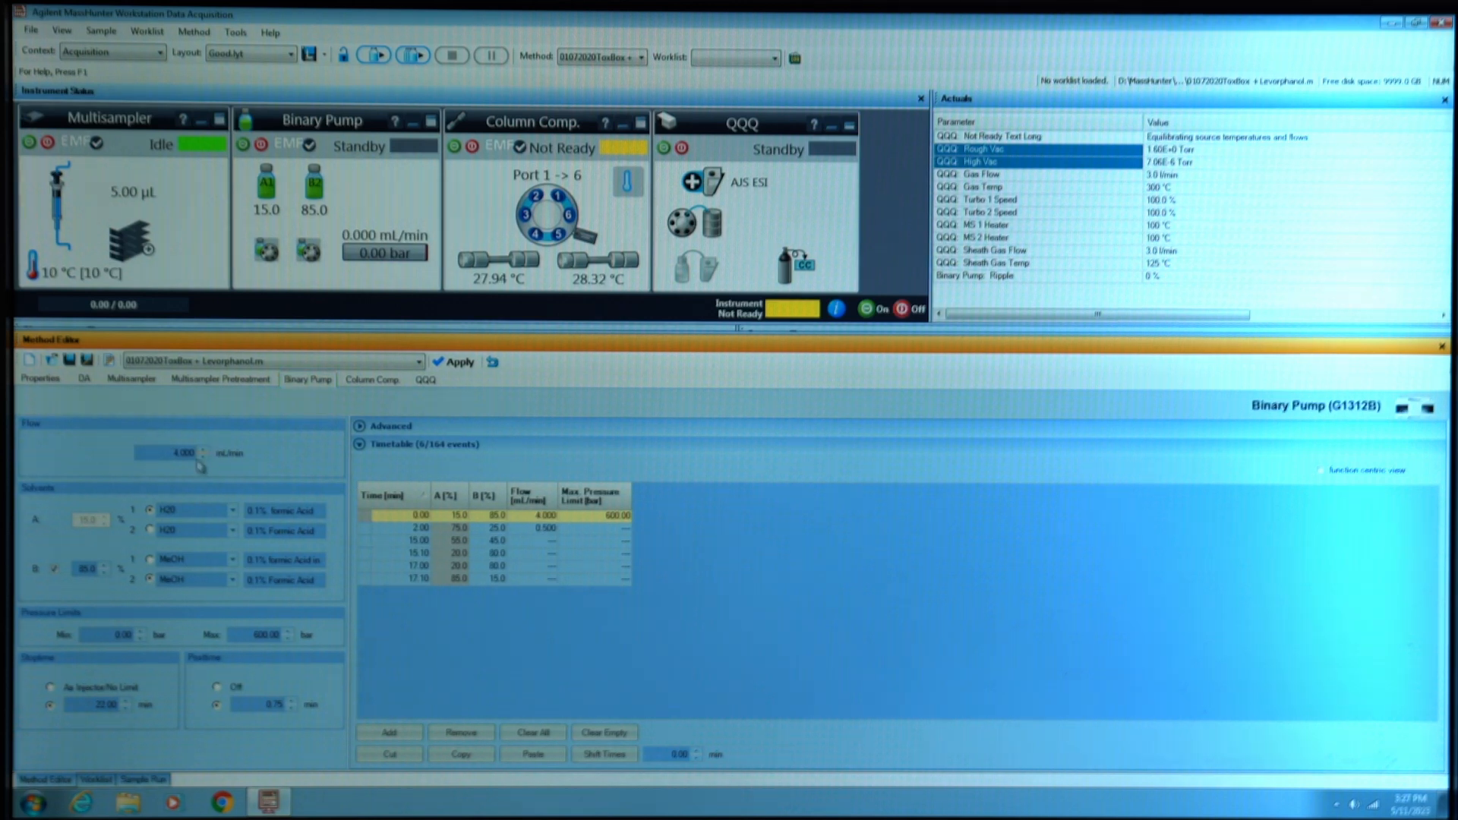
mouse_move(277, 456)
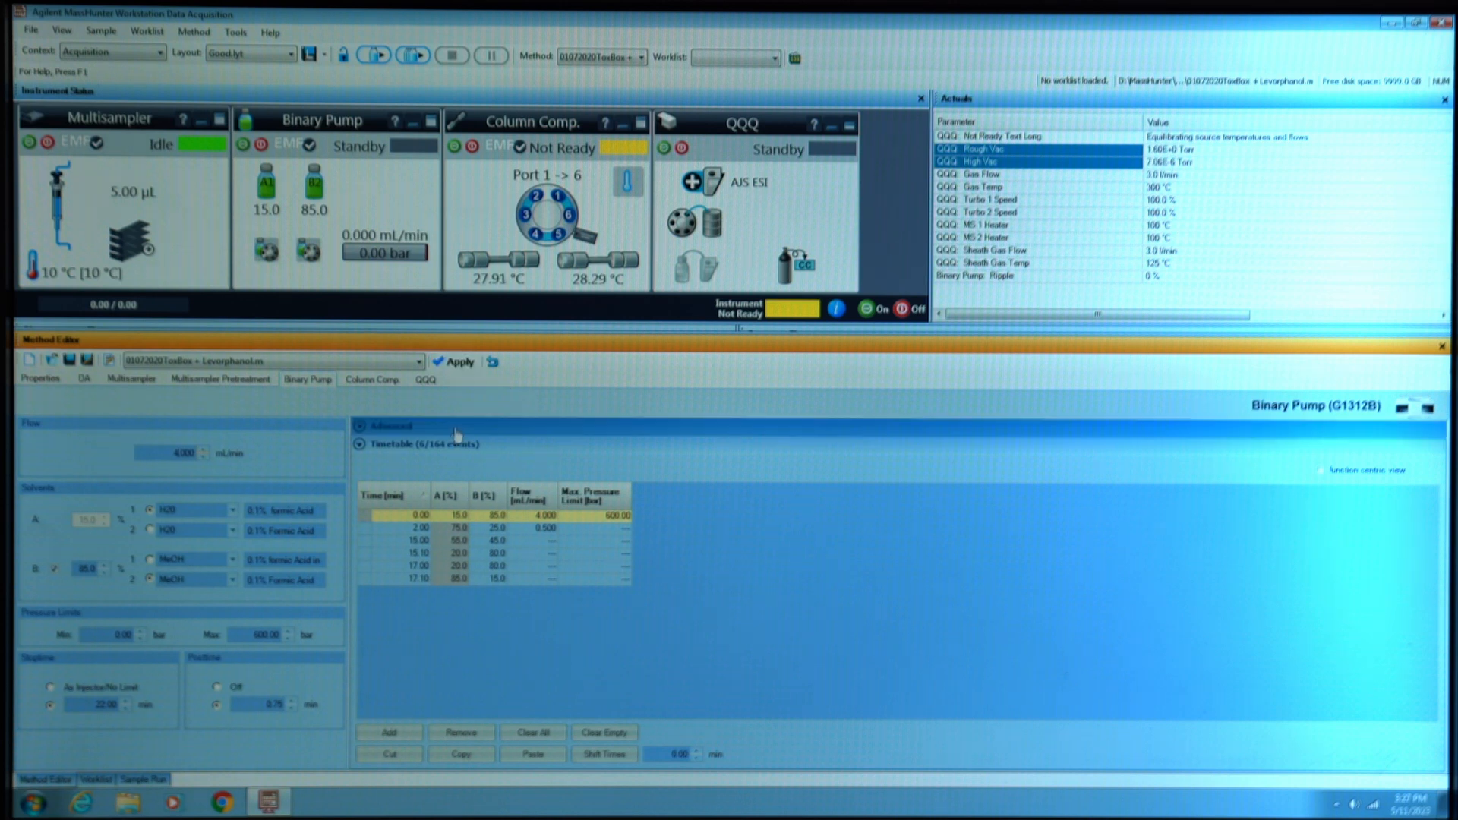
left_click(359, 426)
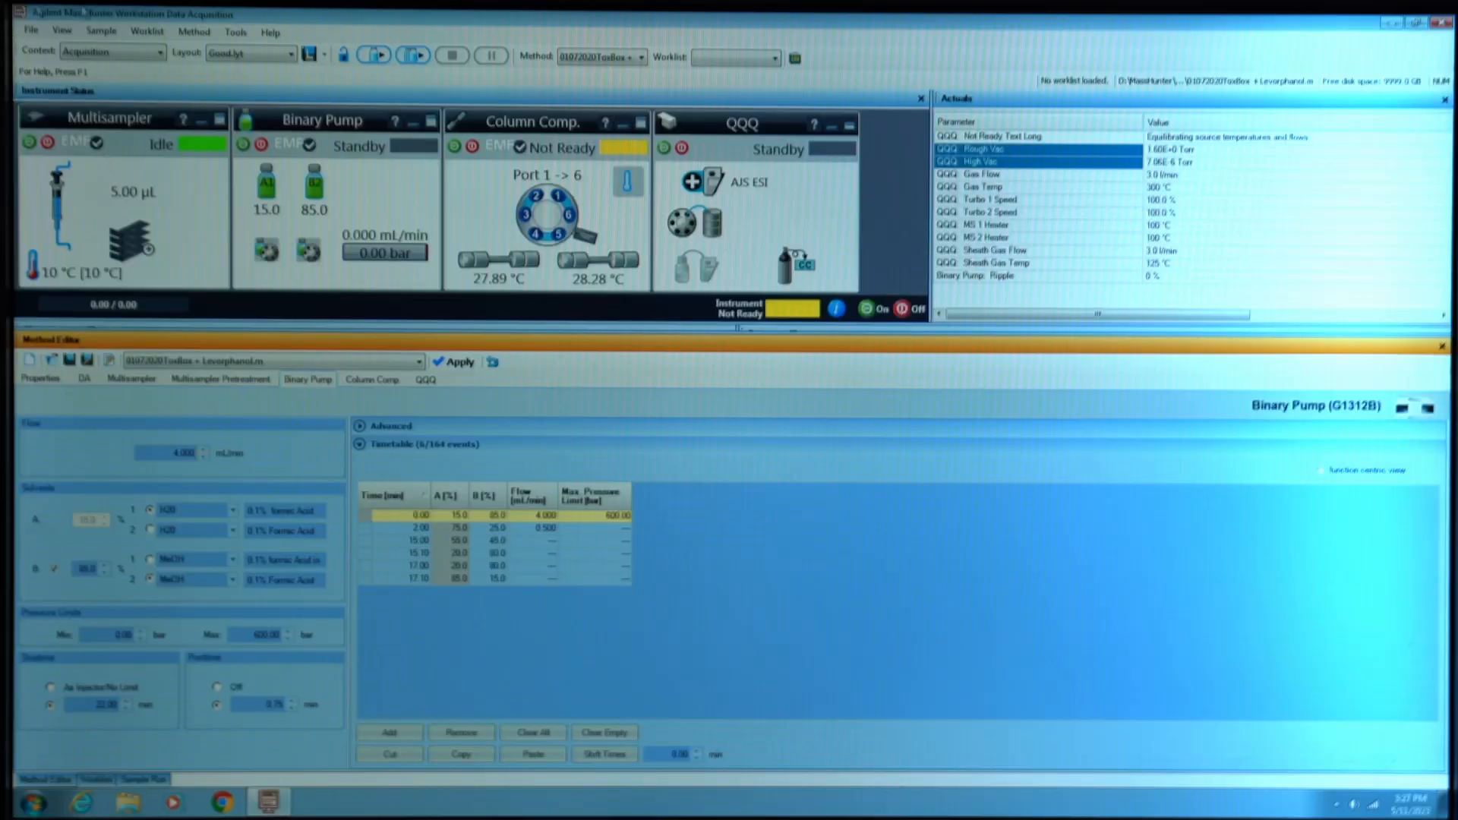
mouse_move(249, 148)
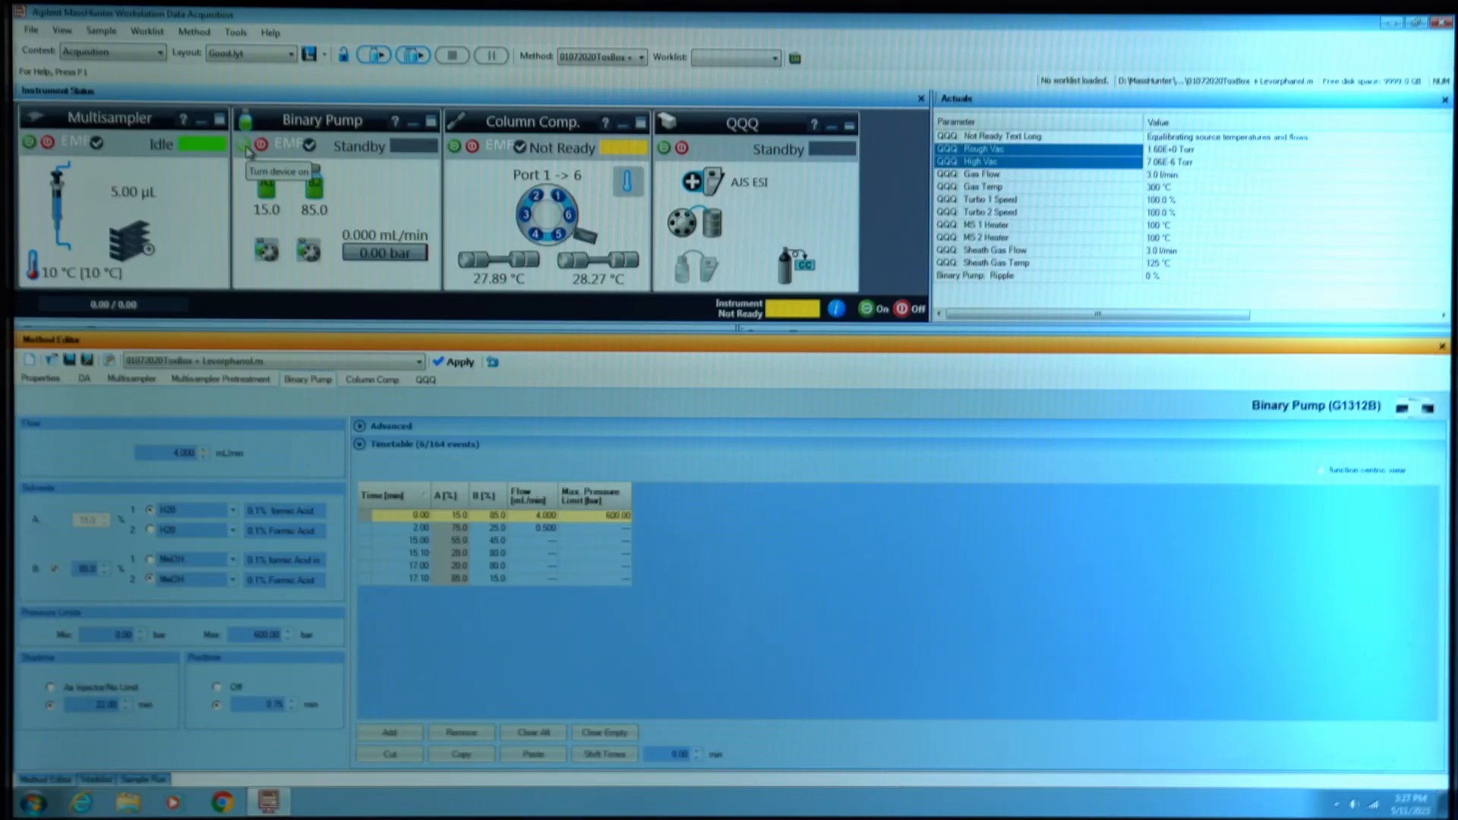
Step: Switch the binary pump on to deliver 4.000 mL/min for purging
left_click(251, 150)
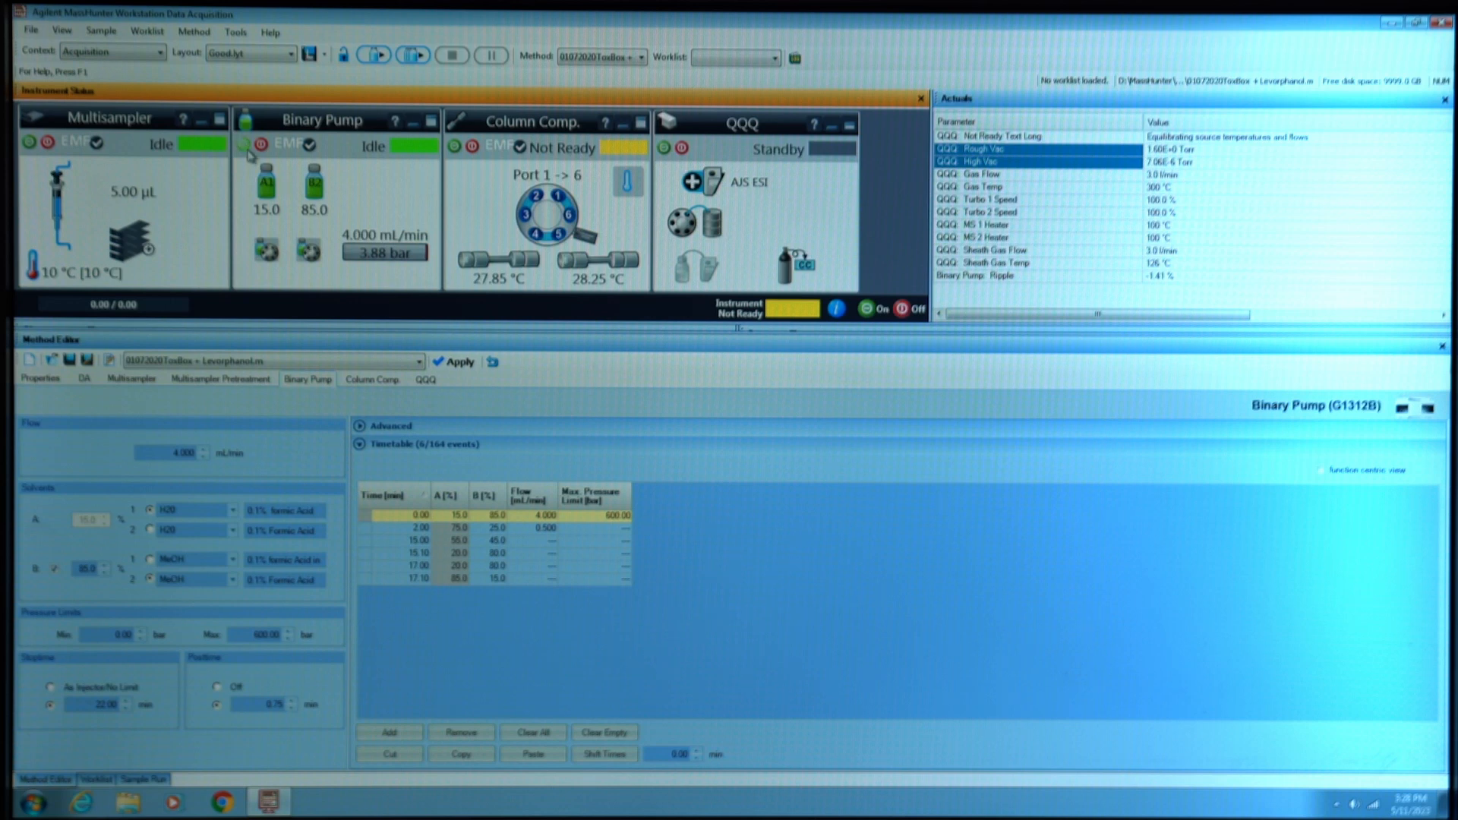